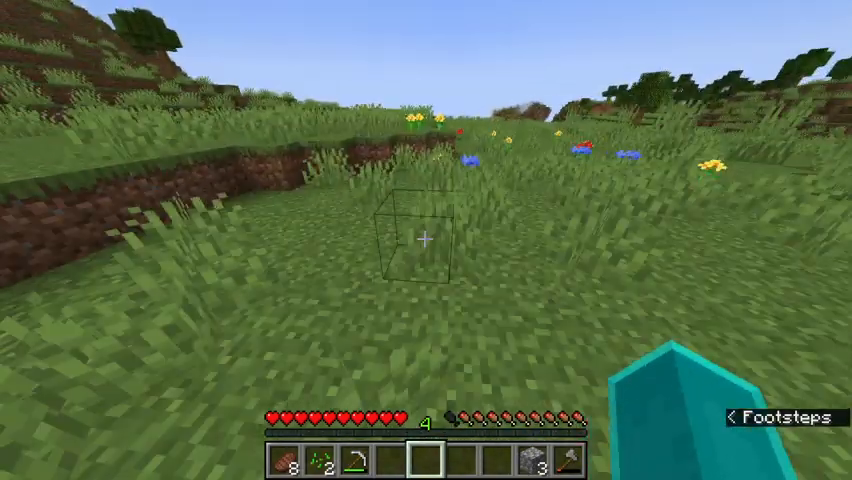
pyautogui.moveTo(426, 240)
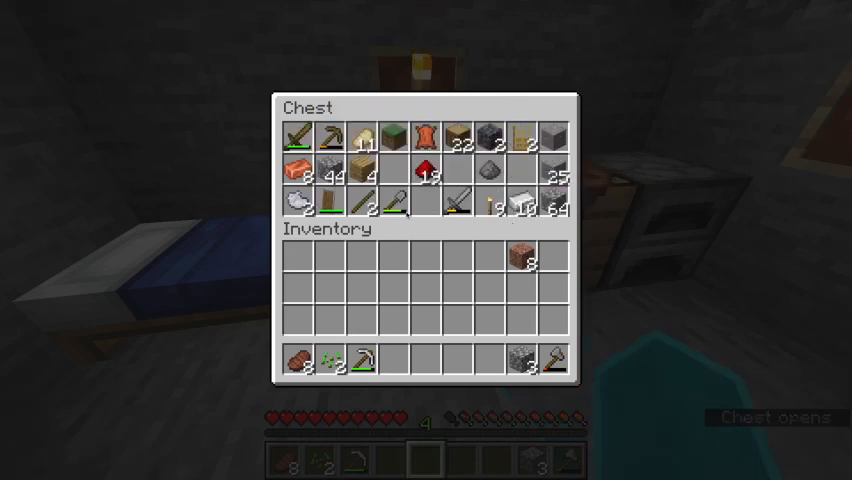
# Close the storage chest after reviewing its items inside the stone house
pyautogui.press('Escape')
pyautogui.write('/g')
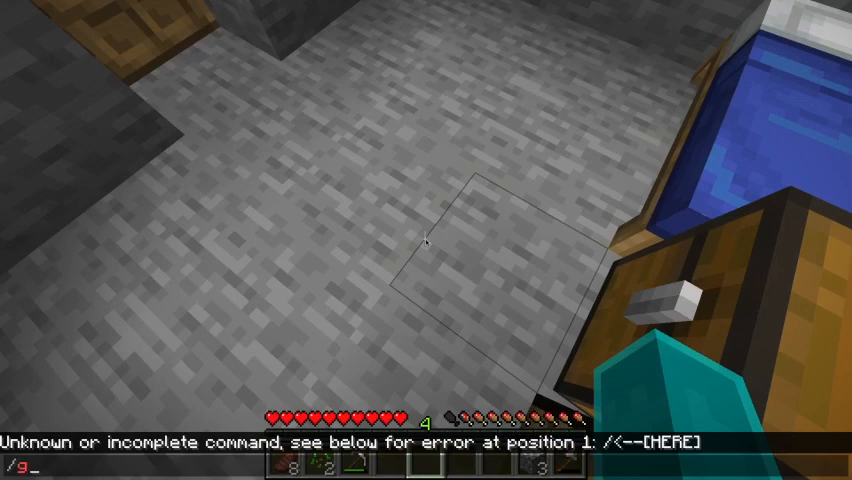
# Enter the /gamemode command in chat, which returns an unknown-command error
pyautogui.write('ame')
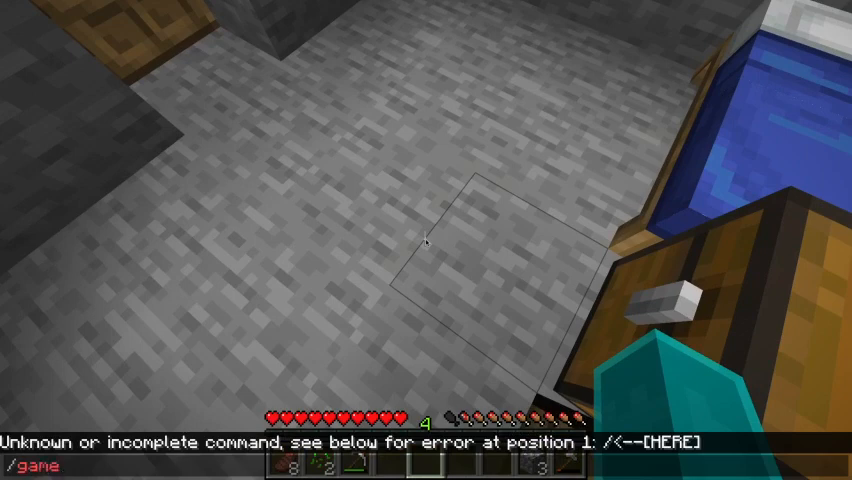
pyautogui.write('mo')
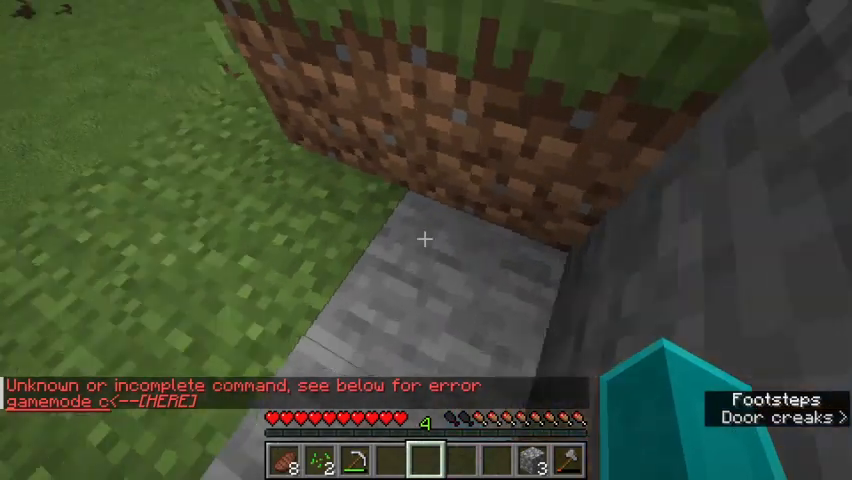
pyautogui.moveTo(426, 240)
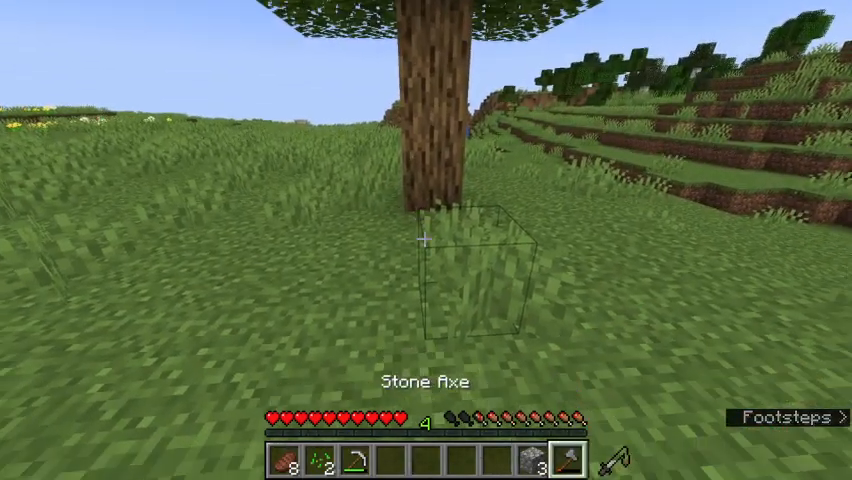
# Break log blocks from the grassland tree with the stone axe, then pause
pyautogui.click(426, 240)
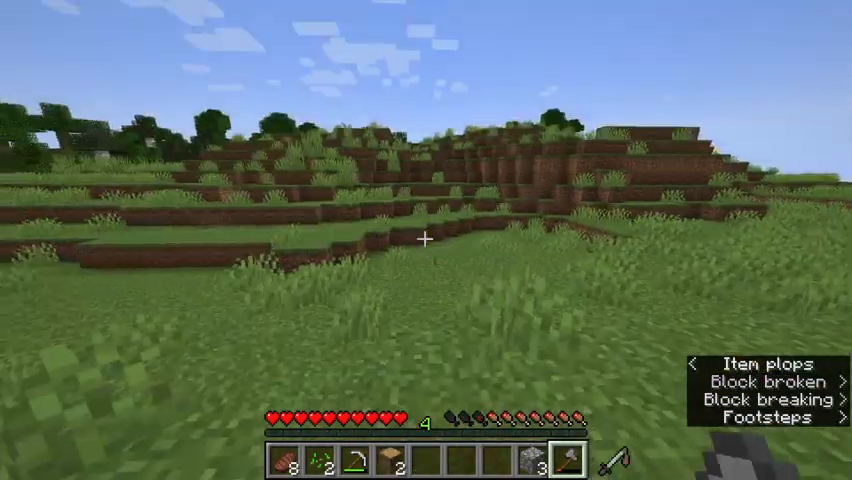
pyautogui.moveTo(426, 240)
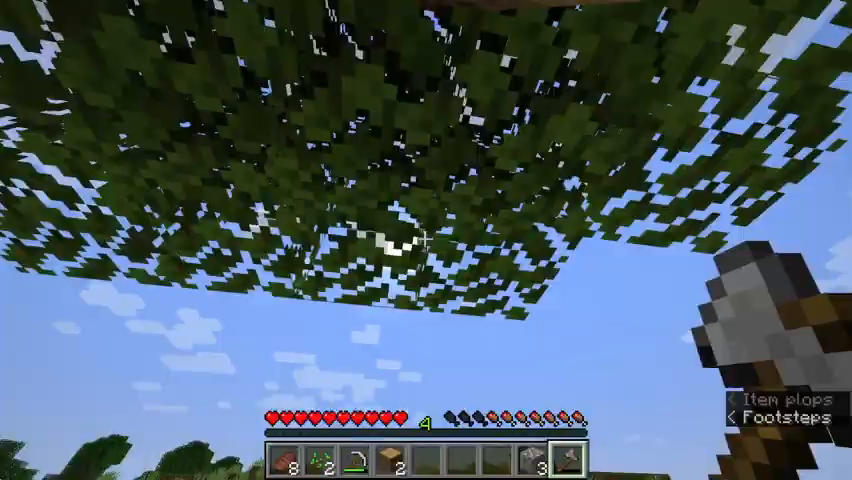
pyautogui.press('Escape')
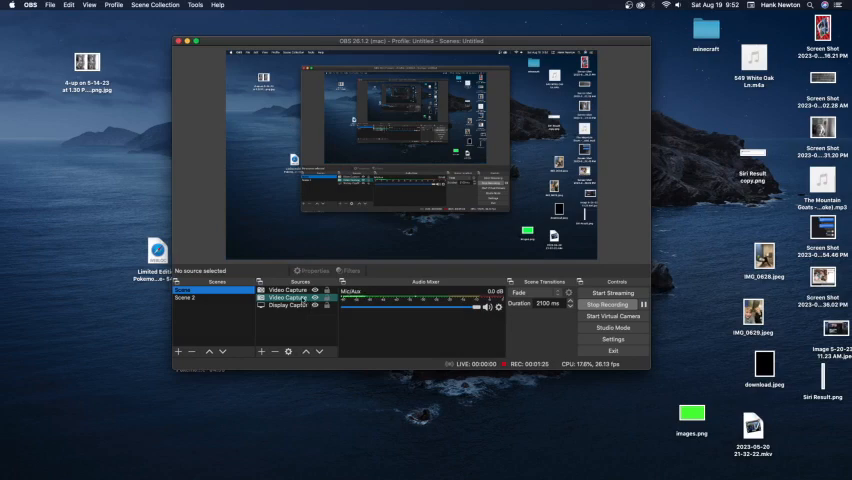
# Select the Video Capture Device source so the webcam shows in the preview
pyautogui.click(284, 296)
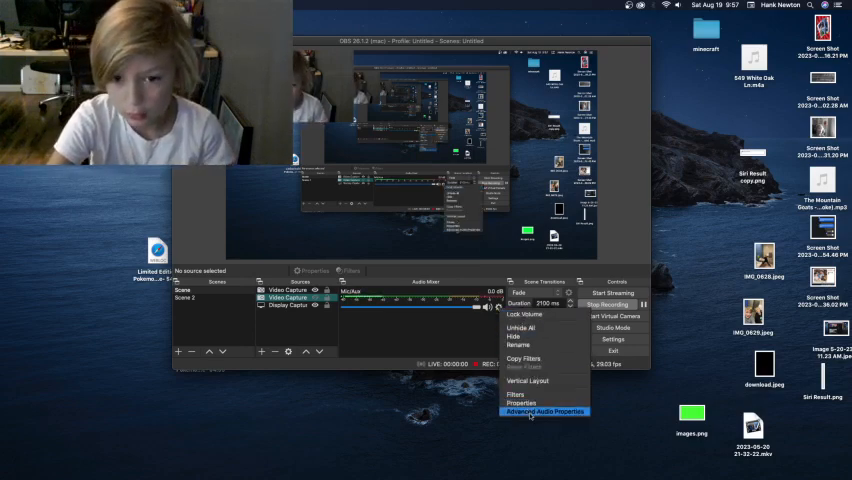
# Review the Advanced Audio Properties of the sources and close the dialog
pyautogui.click(544, 412)
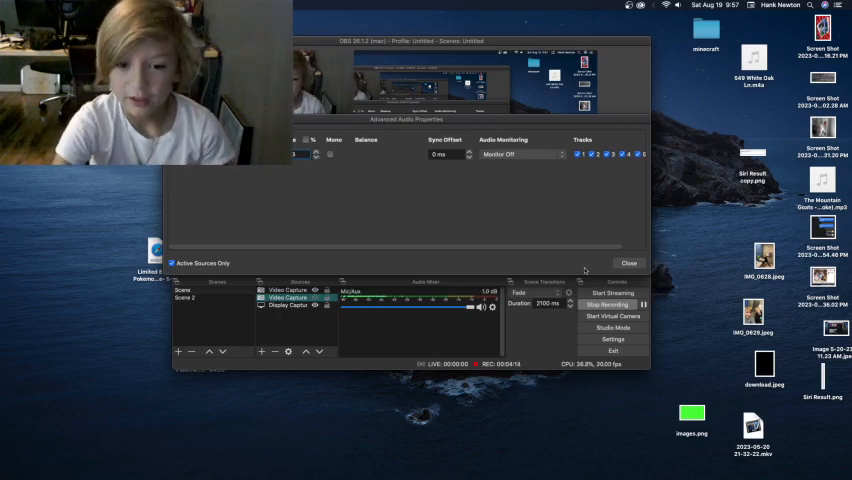
pyautogui.click(628, 262)
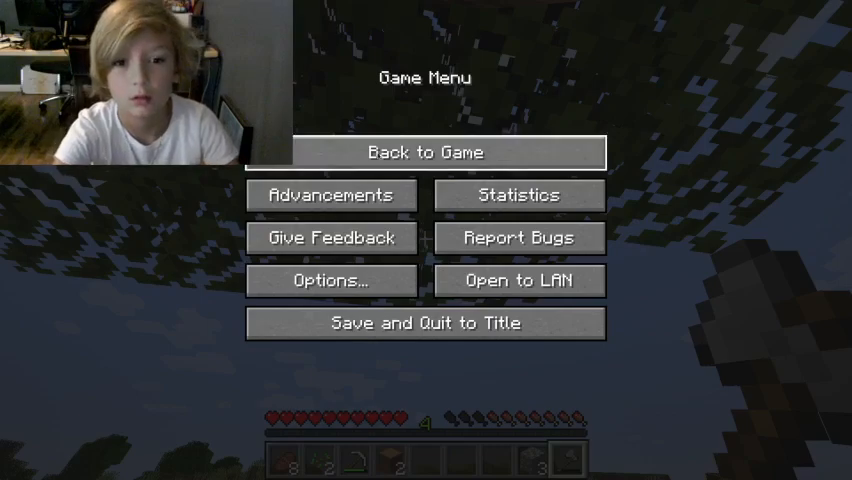
# Return to the game to chop trees, with the F3 debug overlay shown
pyautogui.click(424, 152)
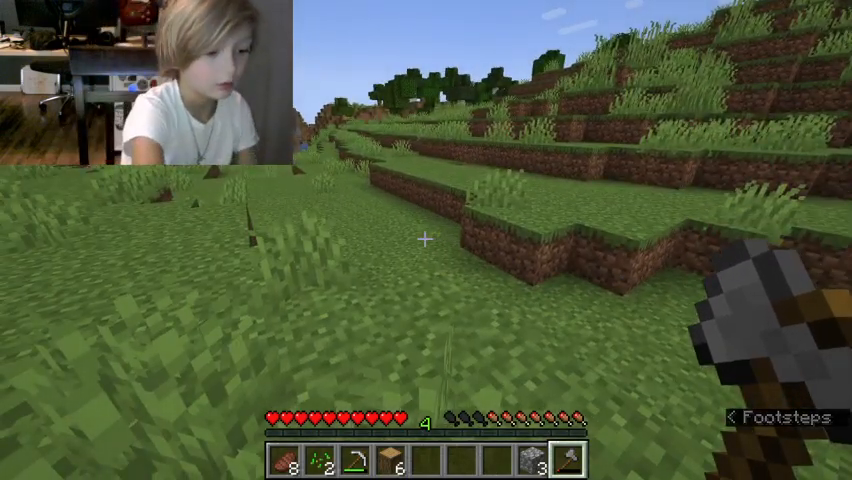
pyautogui.press('F3')
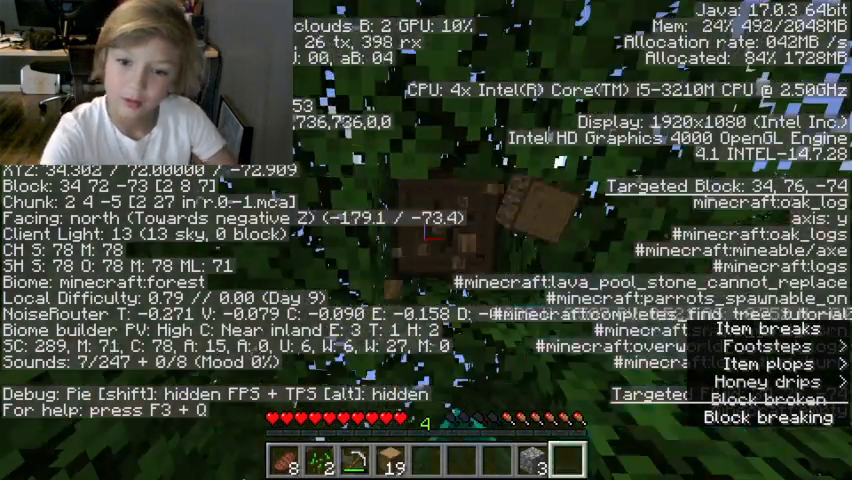
# Hide the F3 debug overlay to return to the normal game view
pyautogui.press('e')
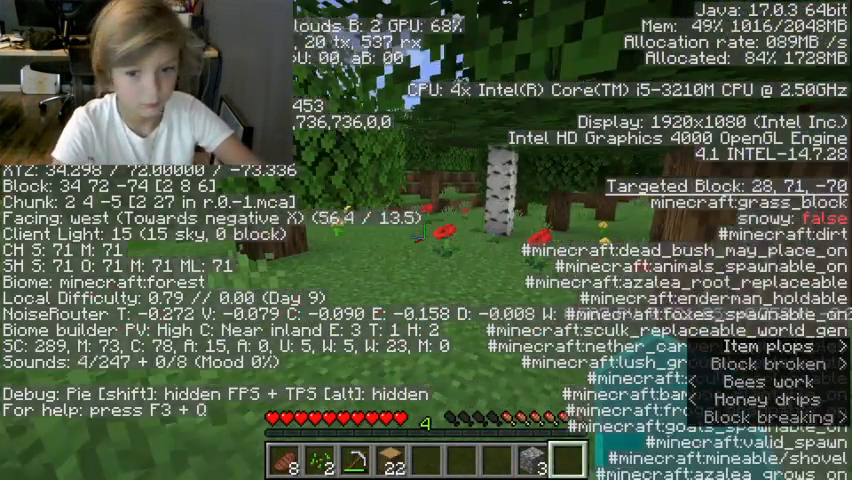
pyautogui.press('f3')
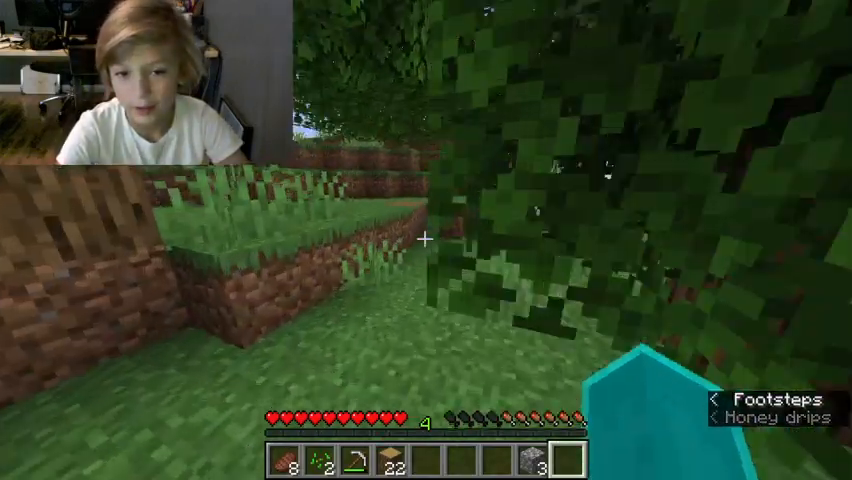
pyautogui.moveTo(426, 240)
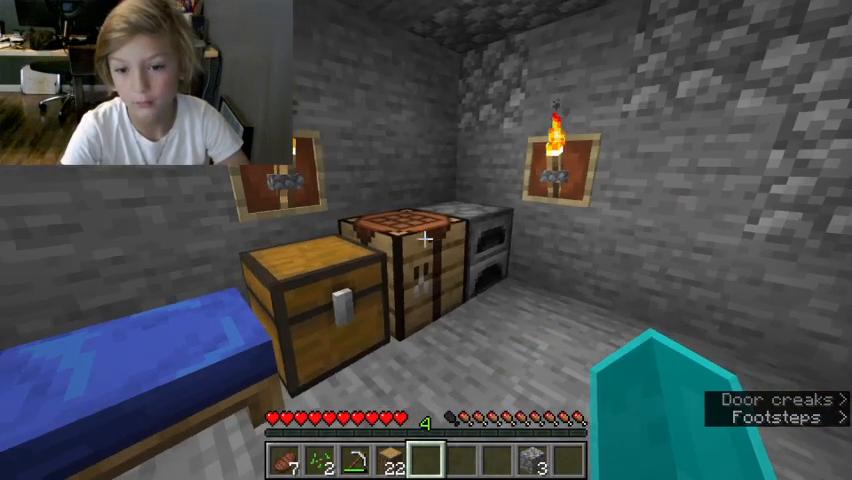
pyautogui.moveTo(426, 240)
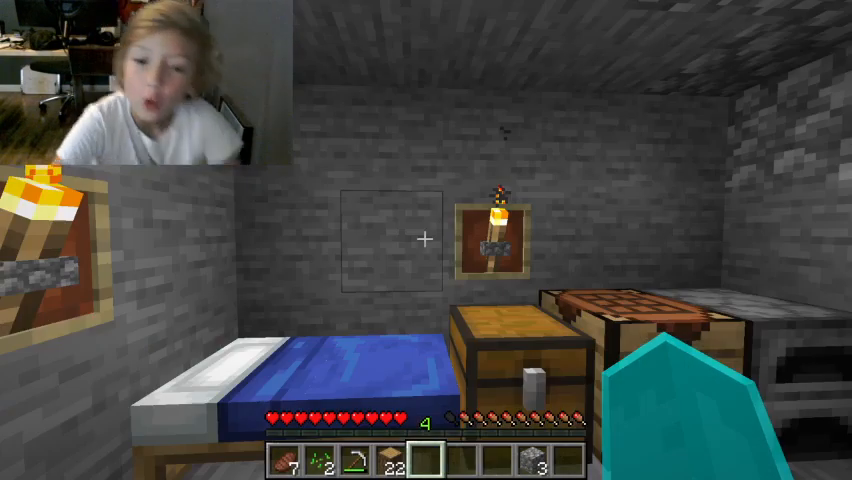
# Pause the game from inside the stone house, opening the Game Menu
pyautogui.press('Escape')
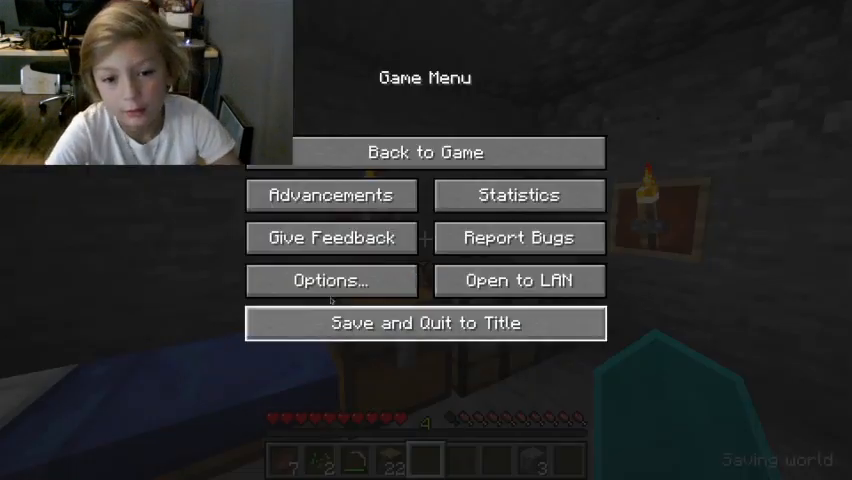
pyautogui.click(330, 280)
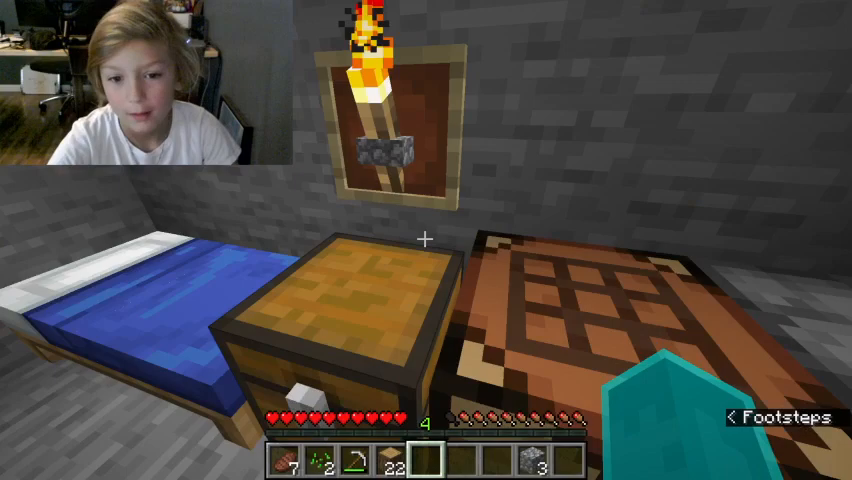
pyautogui.press('Escape')
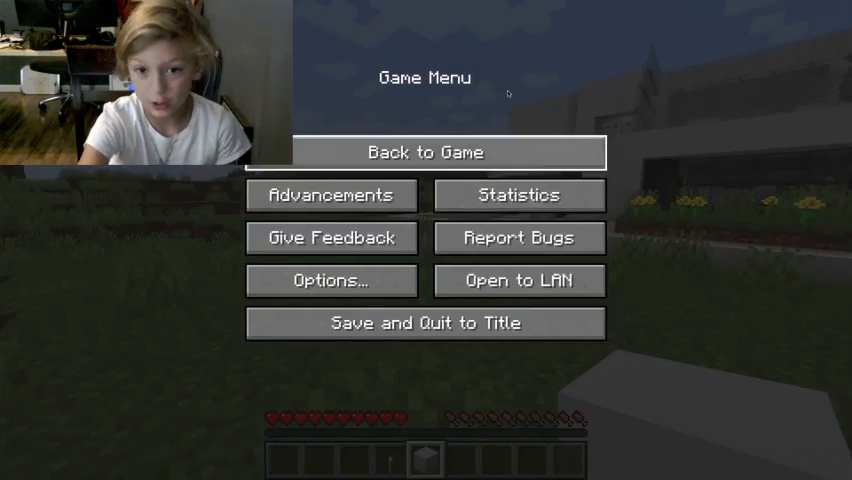
# Save and Quit to Title, leaving the world for the title screen
pyautogui.click(424, 152)
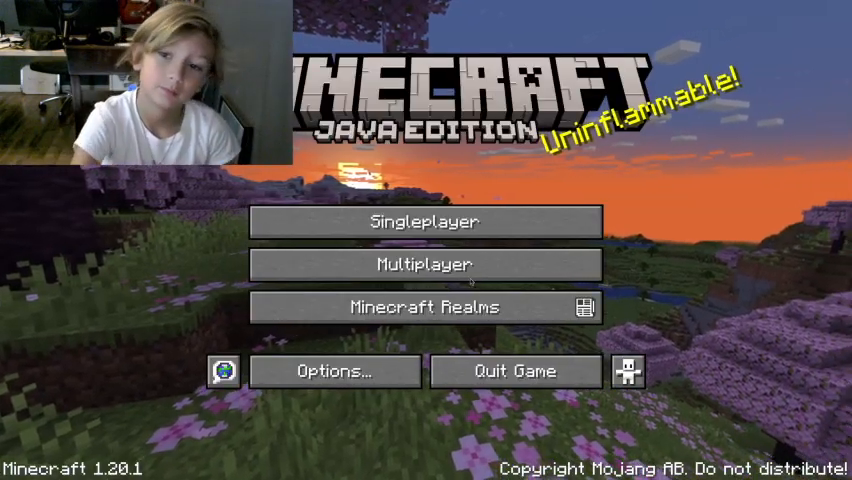
# Load a saved world from the Singleplayer list and start playing
pyautogui.click(424, 222)
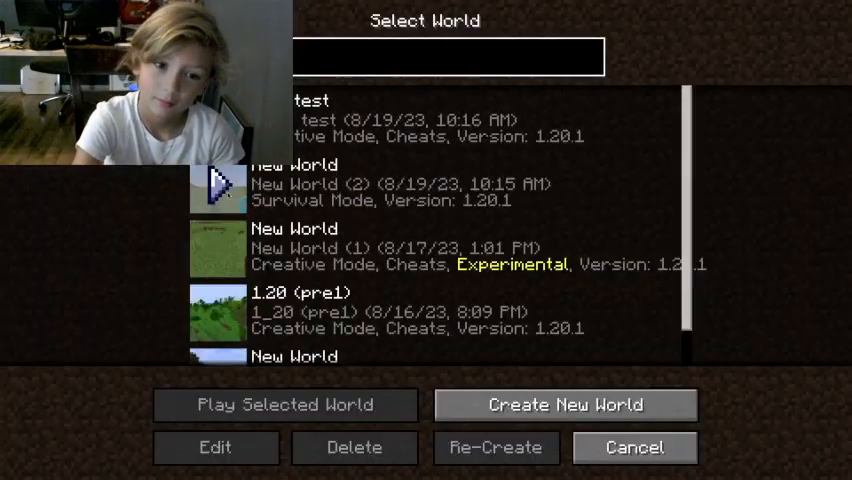
pyautogui.click(284, 404)
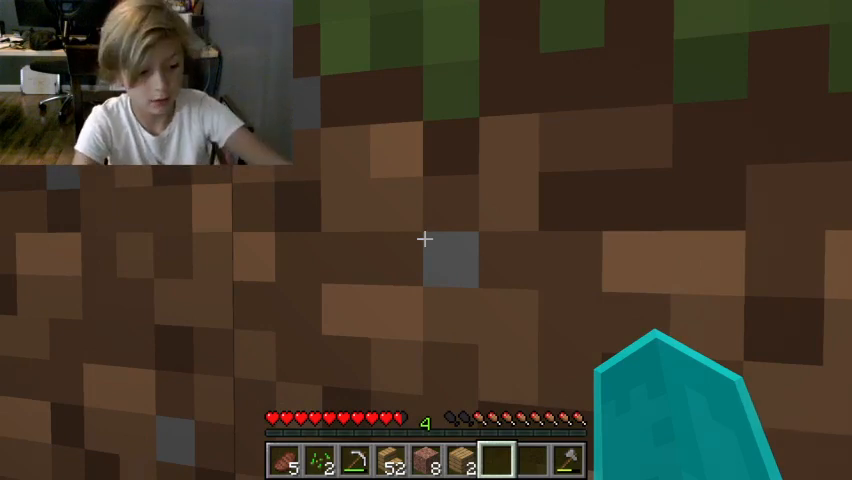
# Hide the HUD, switch to third-person view of the character, and bring up the game menu
pyautogui.press('f3')
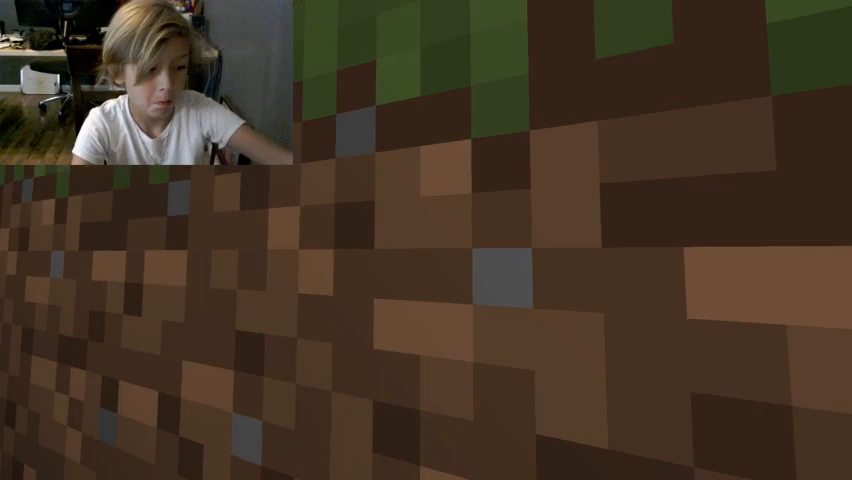
pyautogui.press('F2')
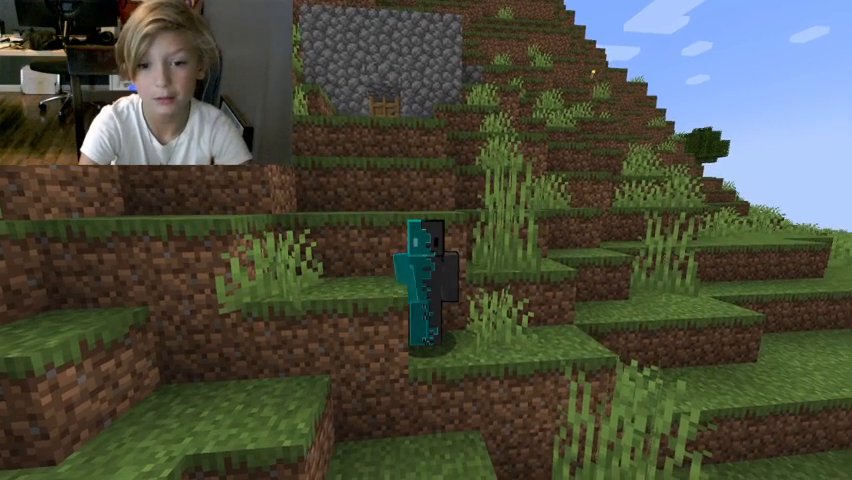
pyautogui.press('Escape')
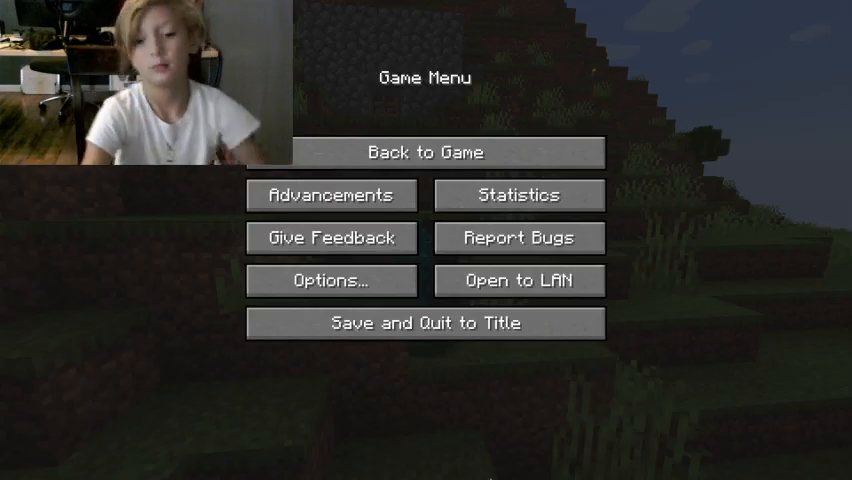